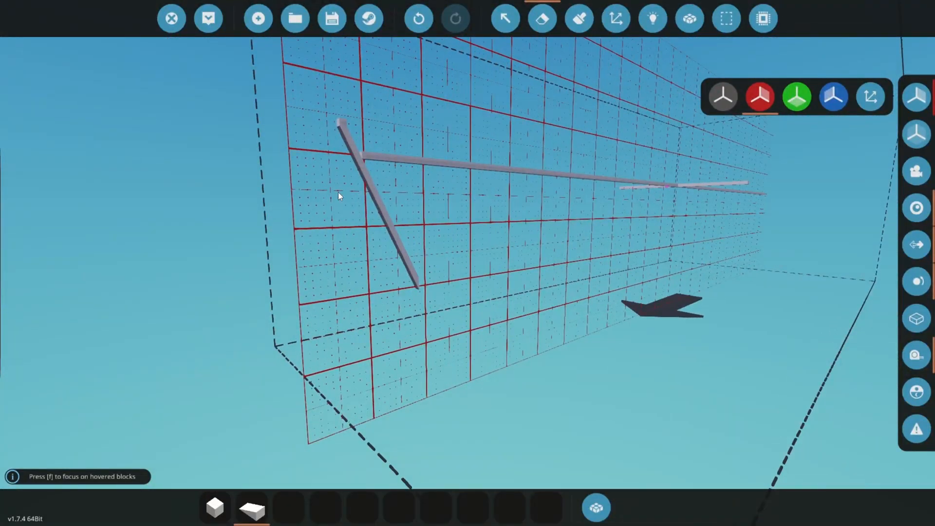
mouse_move(352, 232)
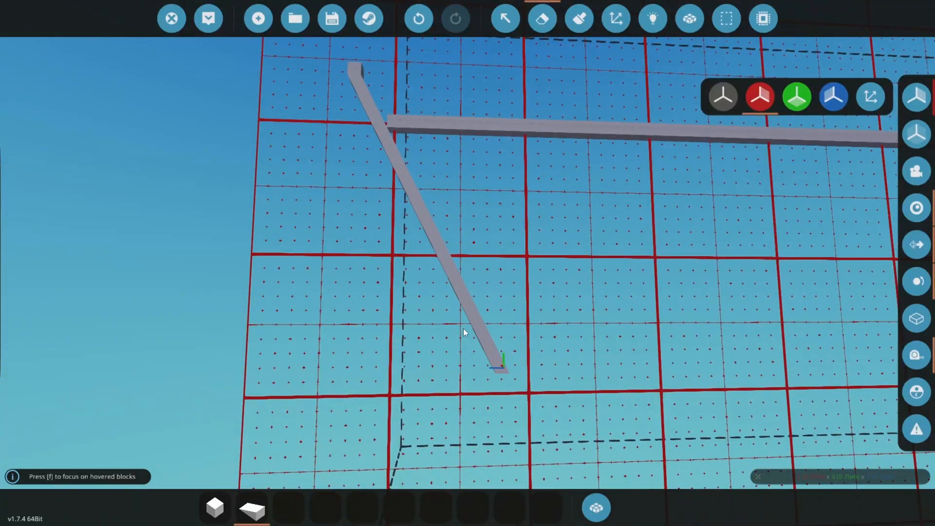
Pick a beam block from the hotbar and extend a short beam from the diagonal beam's end
click(438, 257)
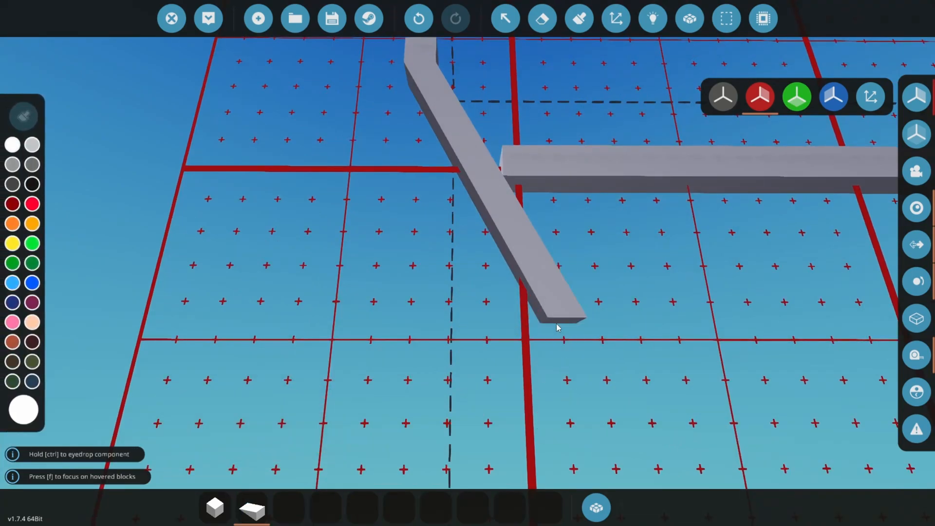
click(555, 323)
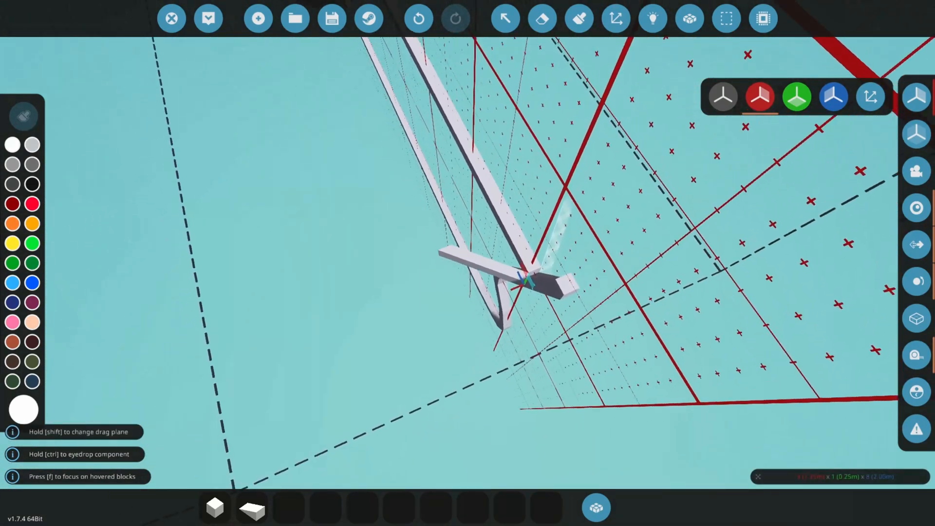
Undo the short stub beam placed at the slanted rib's lower end
click(418, 18)
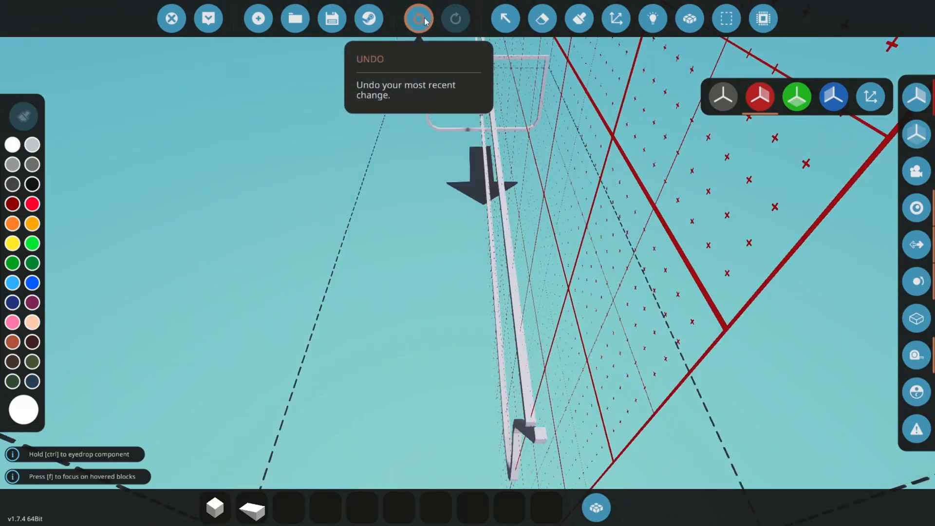
Undo again, then lay out dark blue octagonal and tapered rib outlines along the hull
click(418, 18)
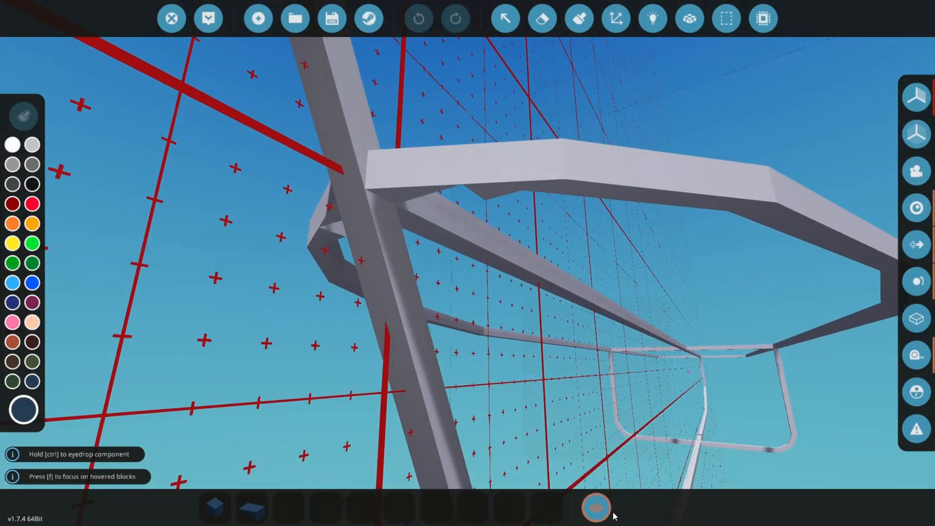
Add wedge blocks to the hotbar and skin the rib frame into a solid hull
click(596, 508)
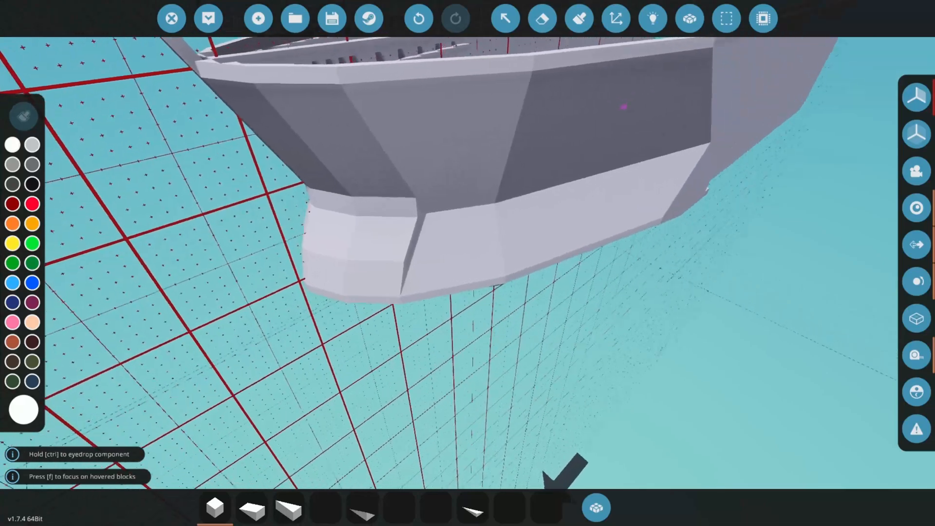
mouse_move(504, 18)
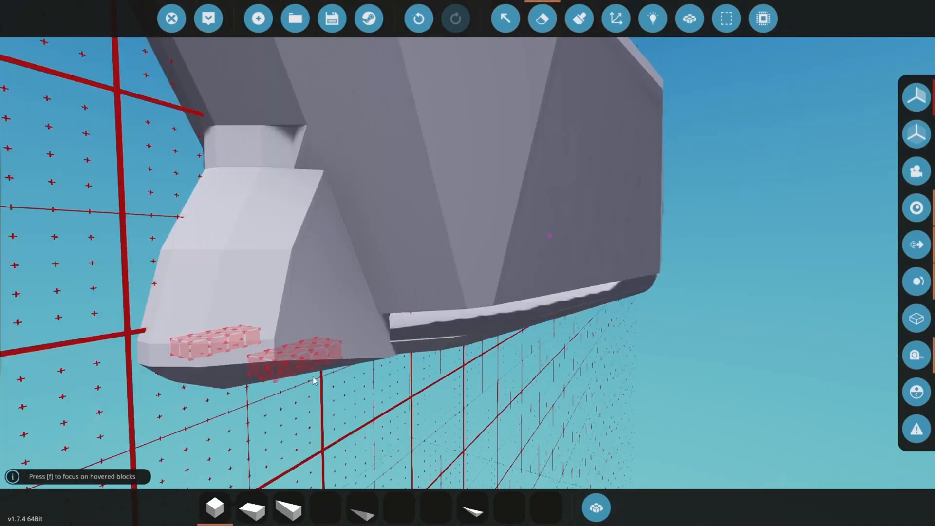
Place rotated wedge blocks under the bow to form a rounded bulb with a flat bottom strip
click(595, 508)
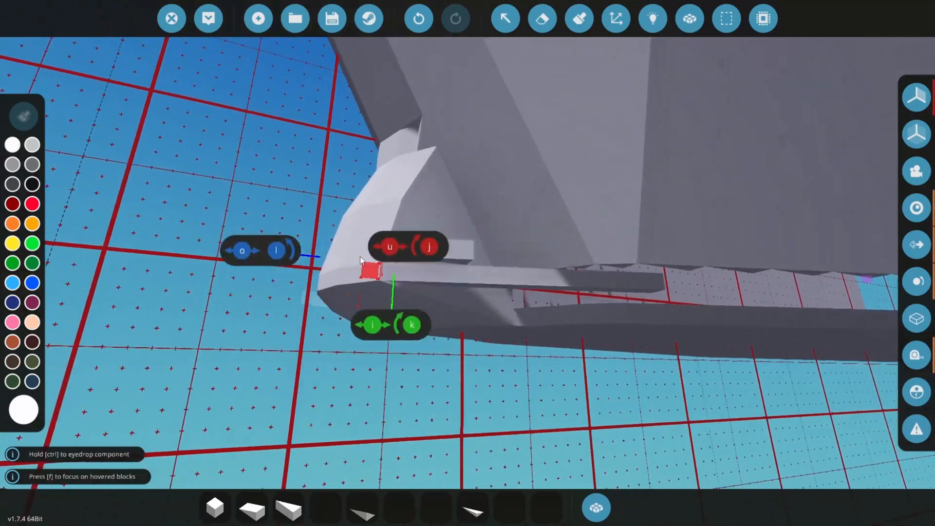
mouse_move(579, 18)
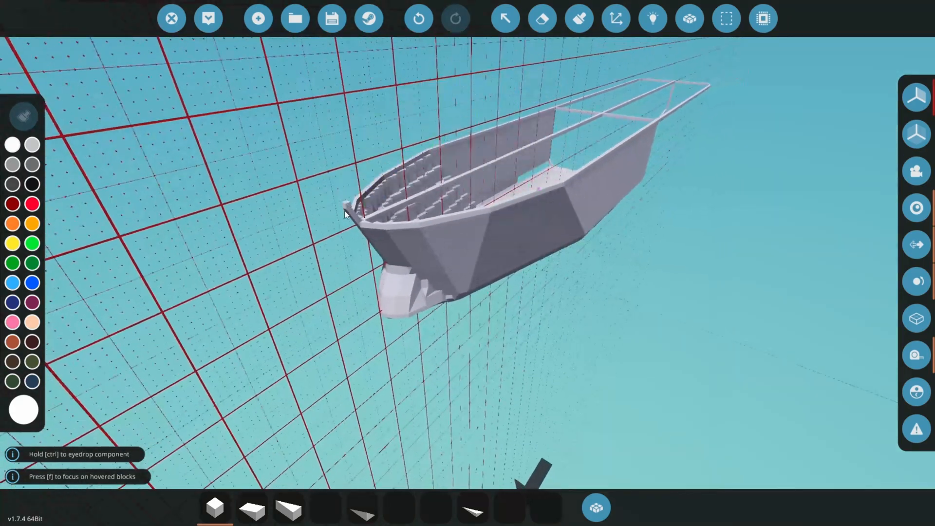
click(388, 212)
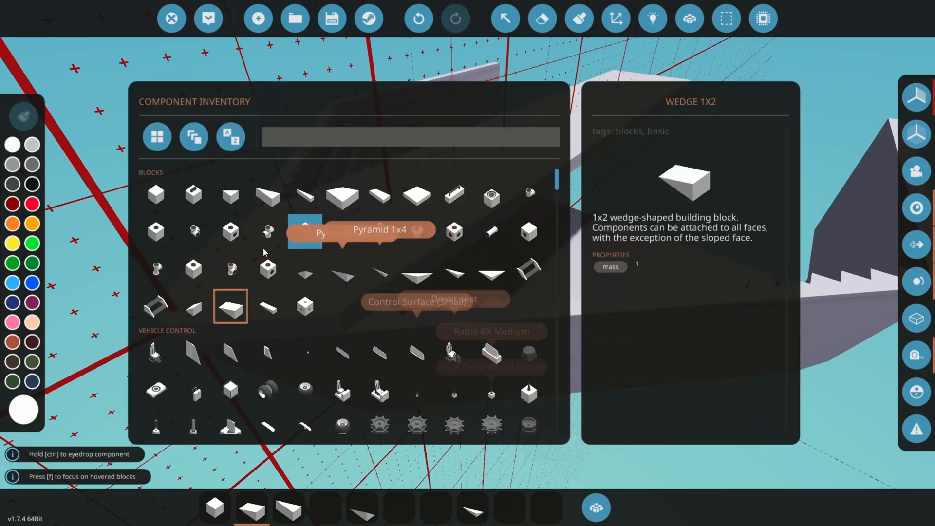
scroll(down, 3)
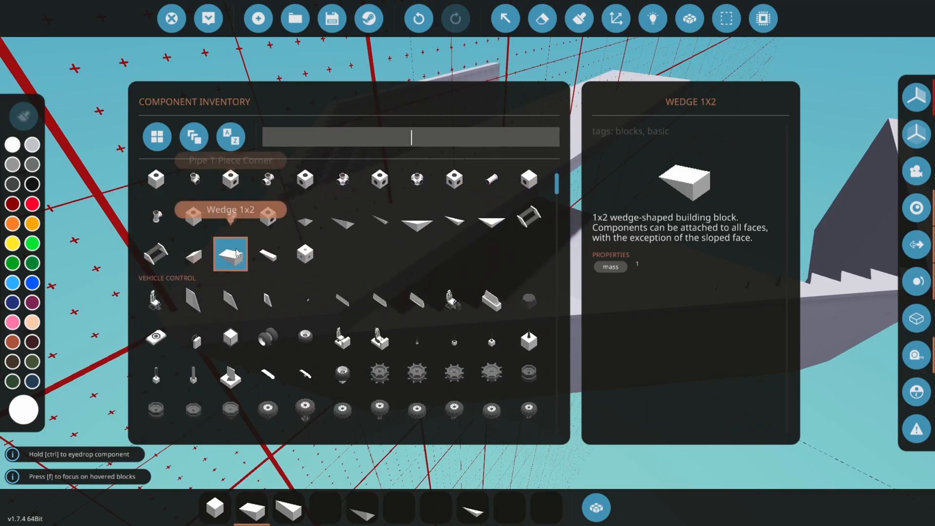
scroll(up, 3)
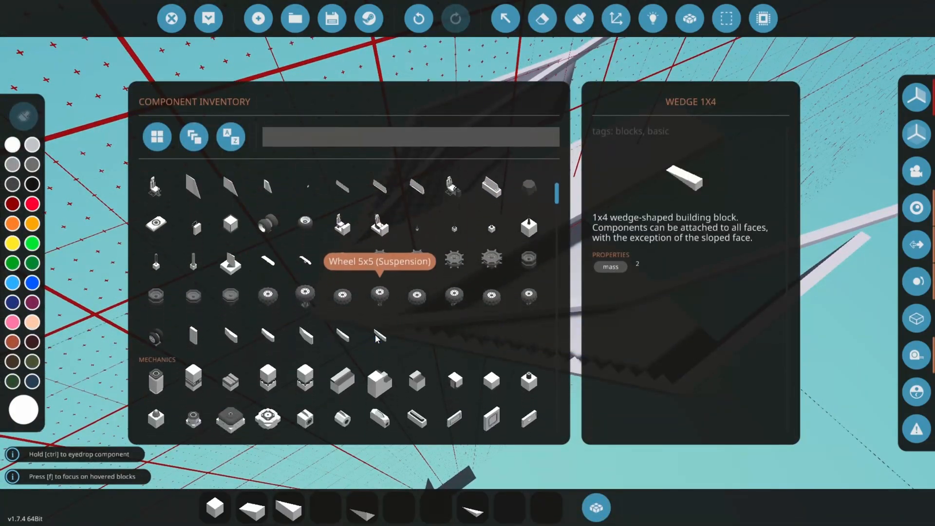
scroll(down, 3)
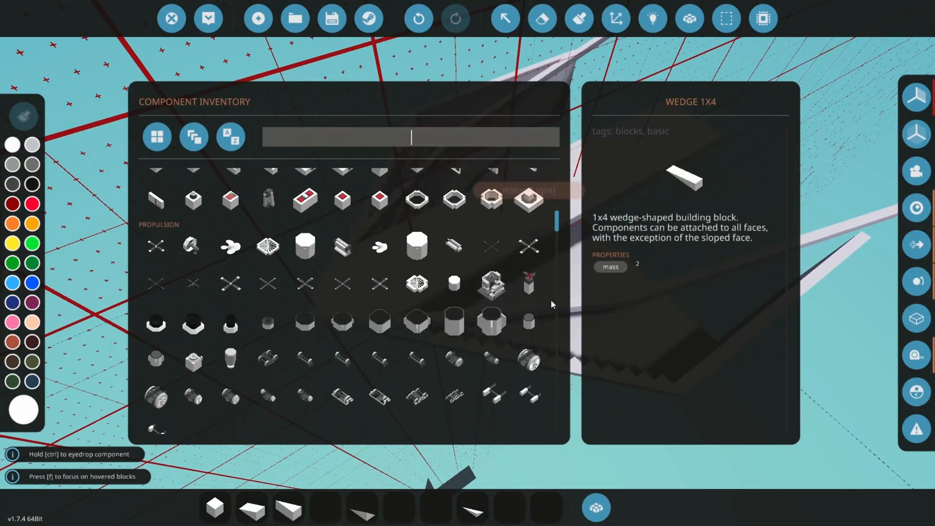
scroll(down, 3)
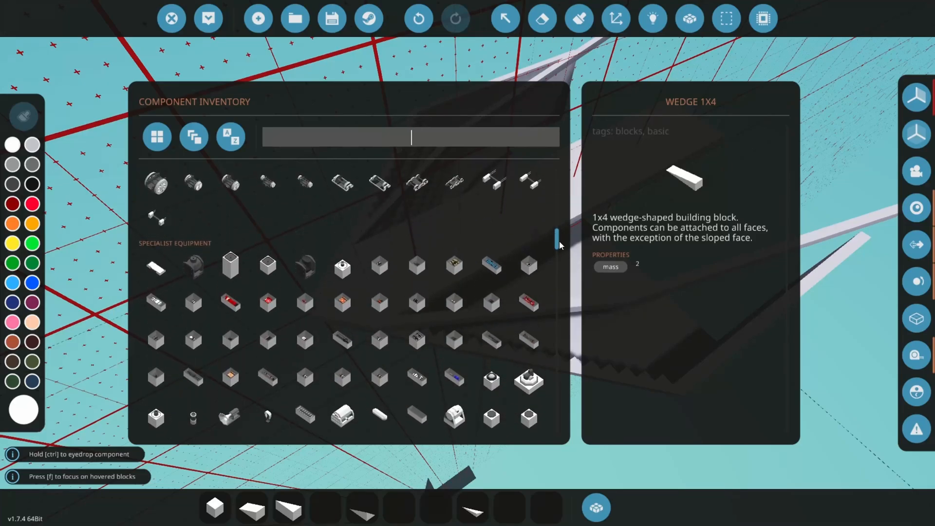
click(171, 18)
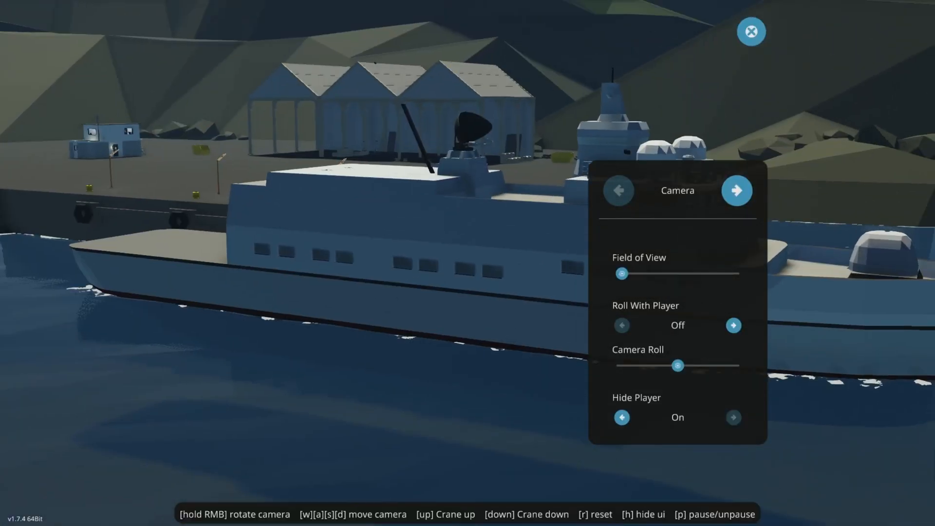
Leave the workbench and open photo mode's Camera panel beside the floating blue hull
click(751, 32)
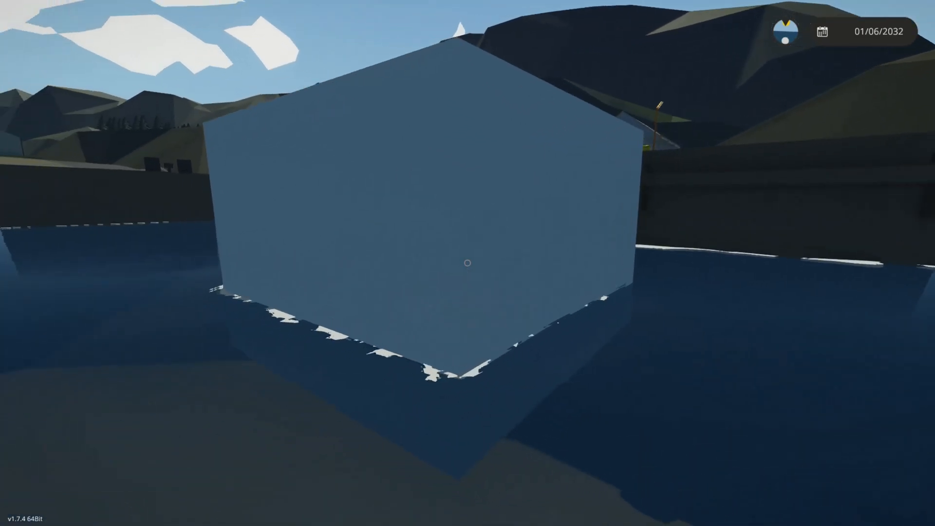
mouse_move(468, 263)
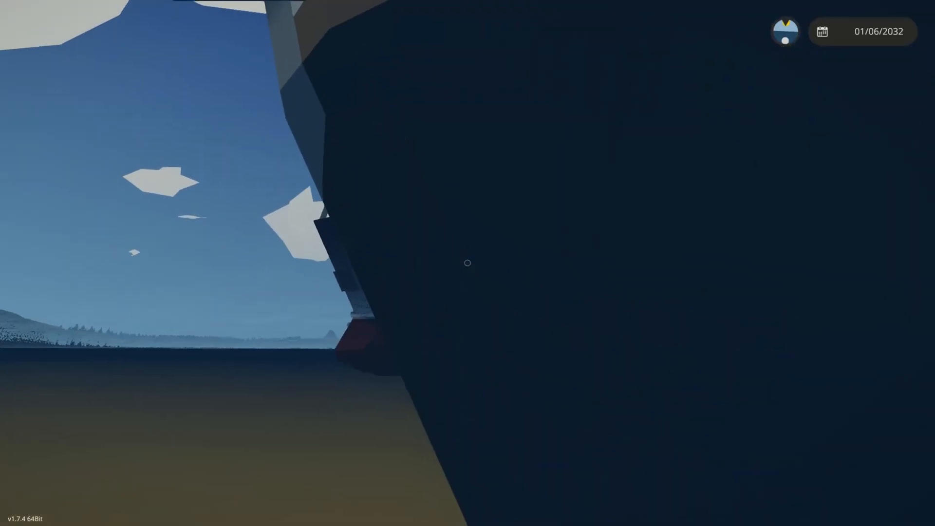
mouse_move(468, 263)
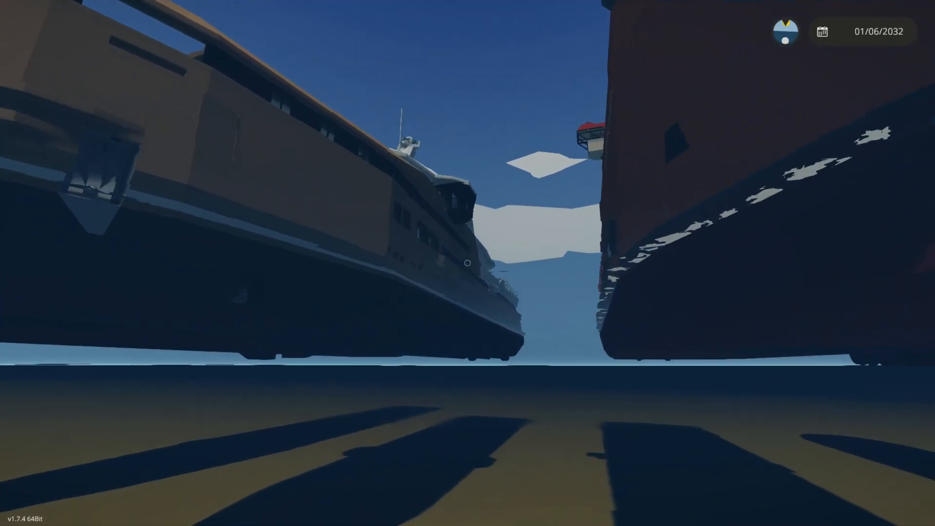